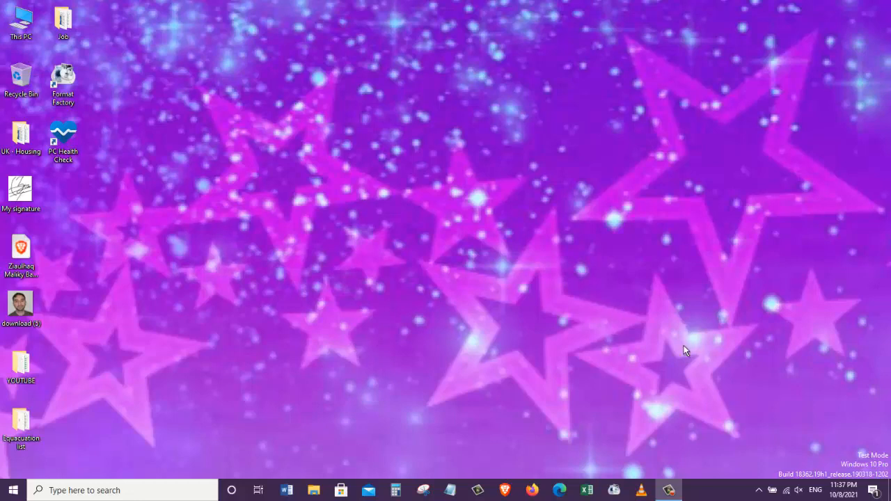
pyautogui.moveTo(703, 386)
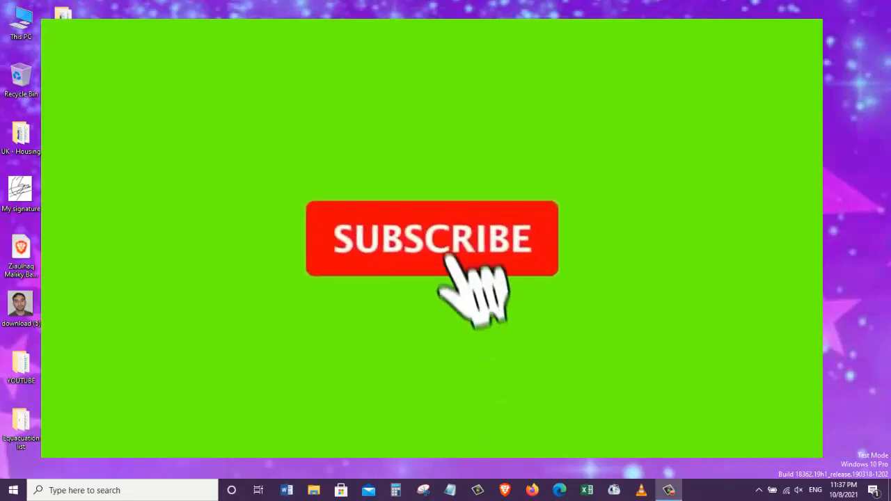
# Step: Enable 'Show touch keyboard button' from the taskbar's right-click menu
pyautogui.click(432, 239)
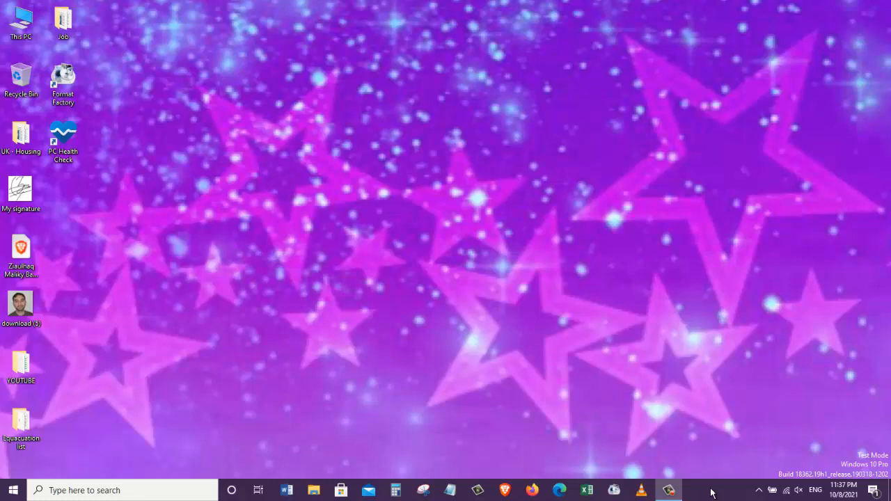
pyautogui.rightClick(710, 490)
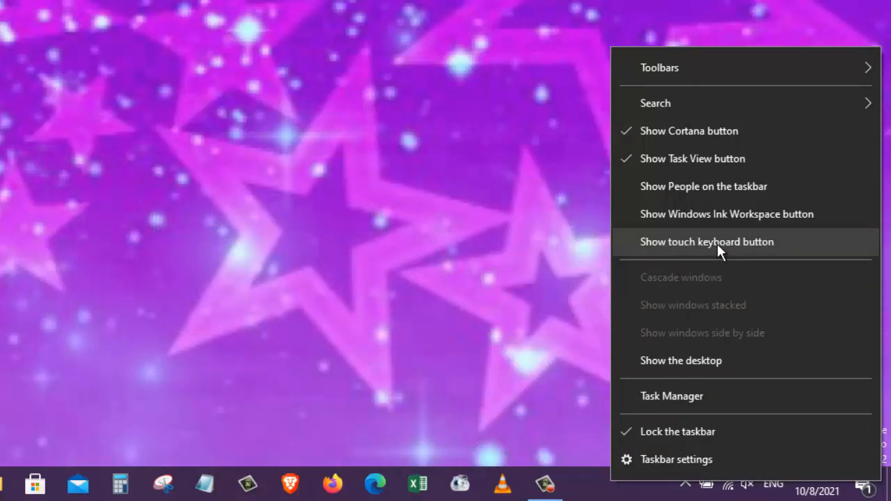
pyautogui.click(707, 242)
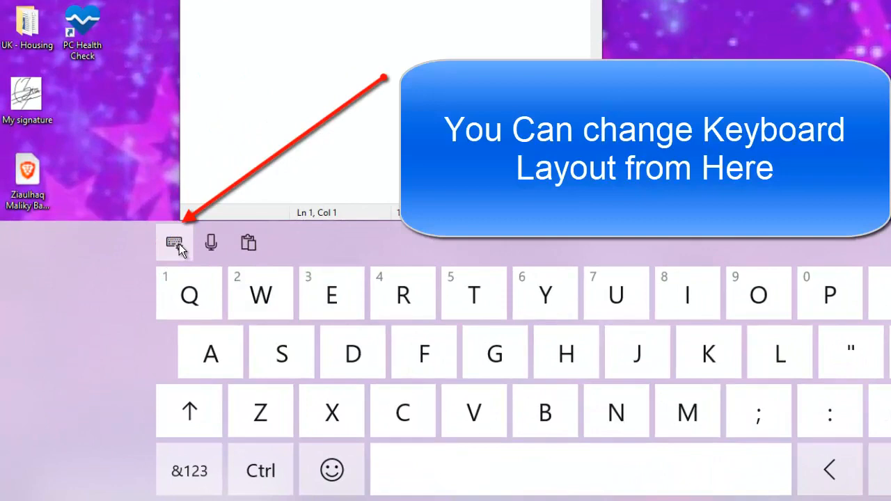
# Step: Switch the touch keyboard to the small floating layout and begin typing 'Th'
pyautogui.click(174, 242)
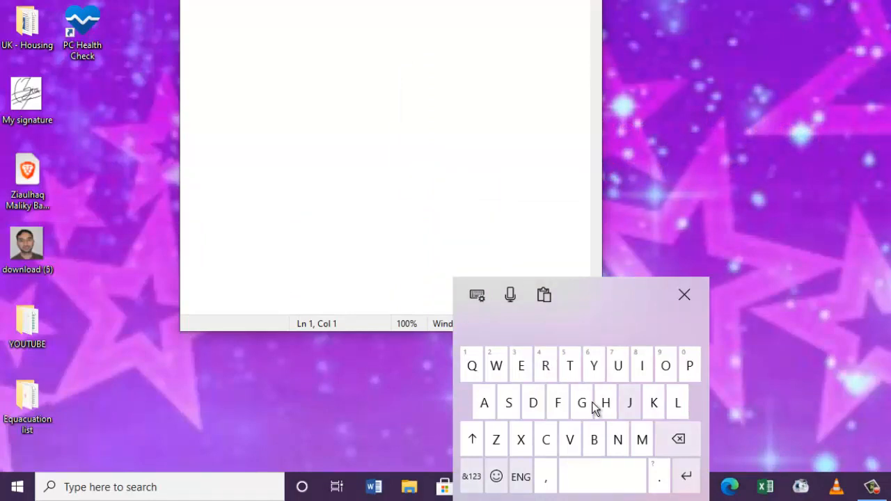
pyautogui.click(477, 294)
pyautogui.write('Th')
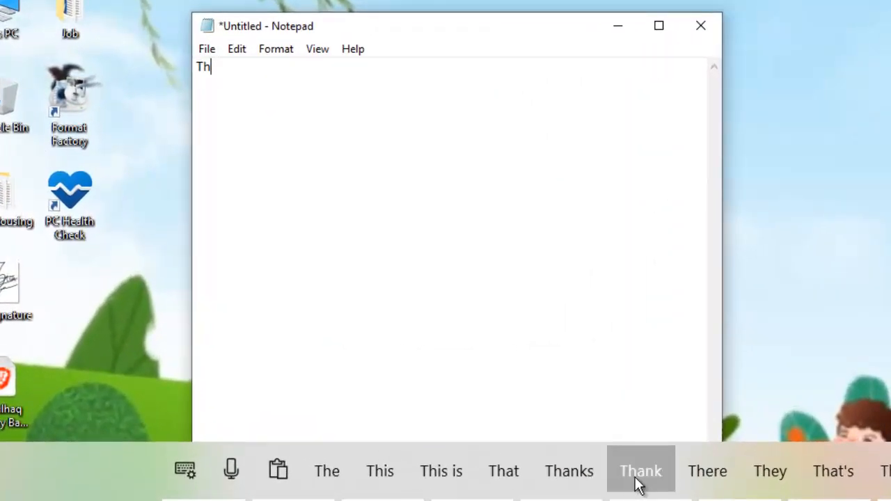
# Step: Complete 'Thank you for watching' using the suggestions Thank, you, for and watching
pyautogui.click(640, 470)
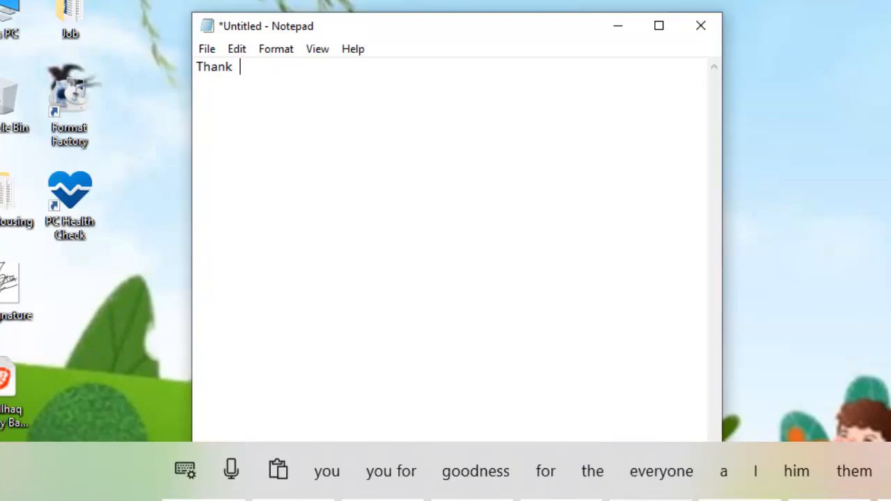
pyautogui.click(326, 471)
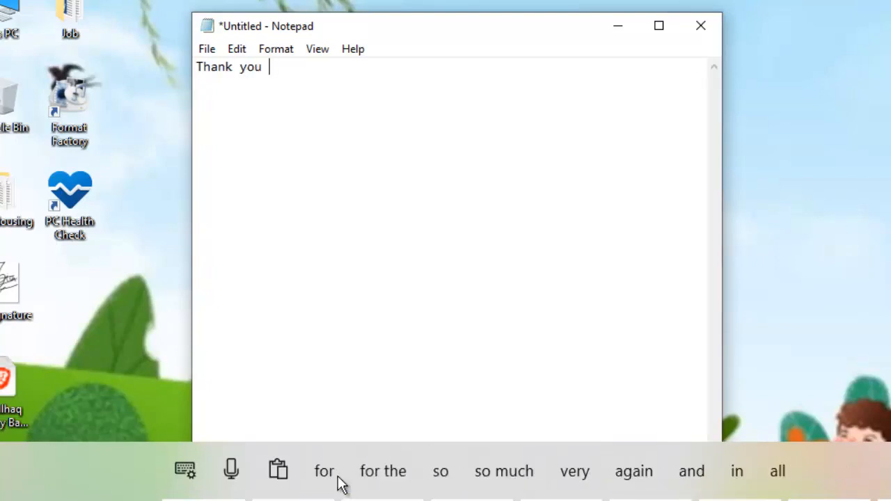
pyautogui.write('for')
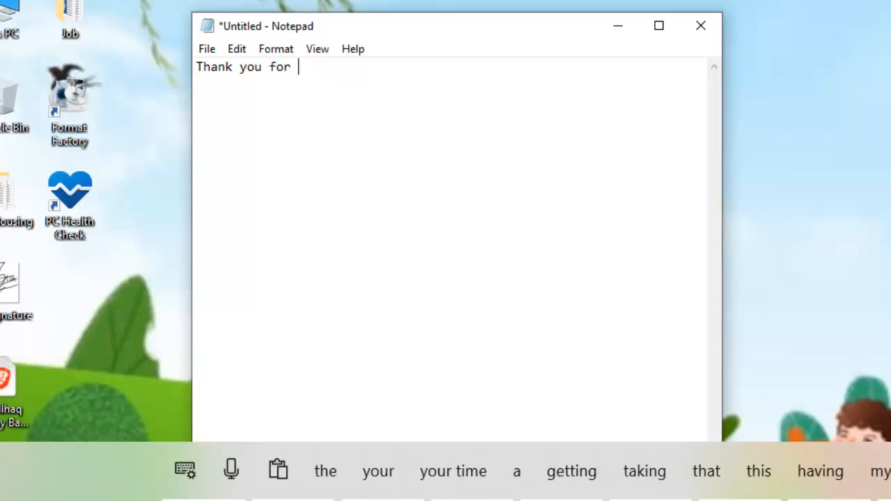
pyautogui.write('watching')
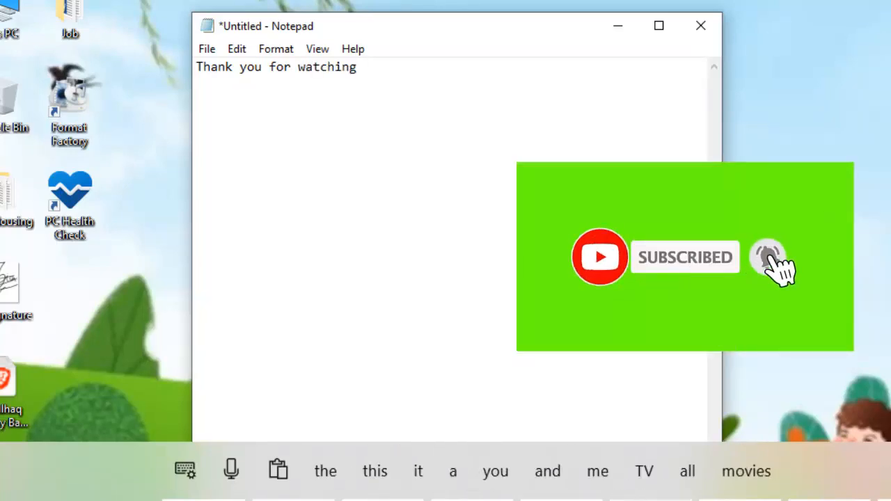
pyautogui.click(767, 257)
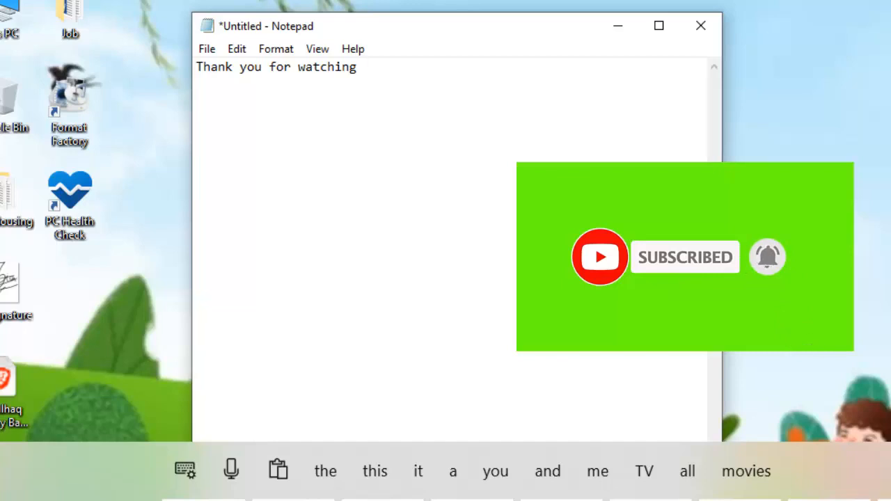